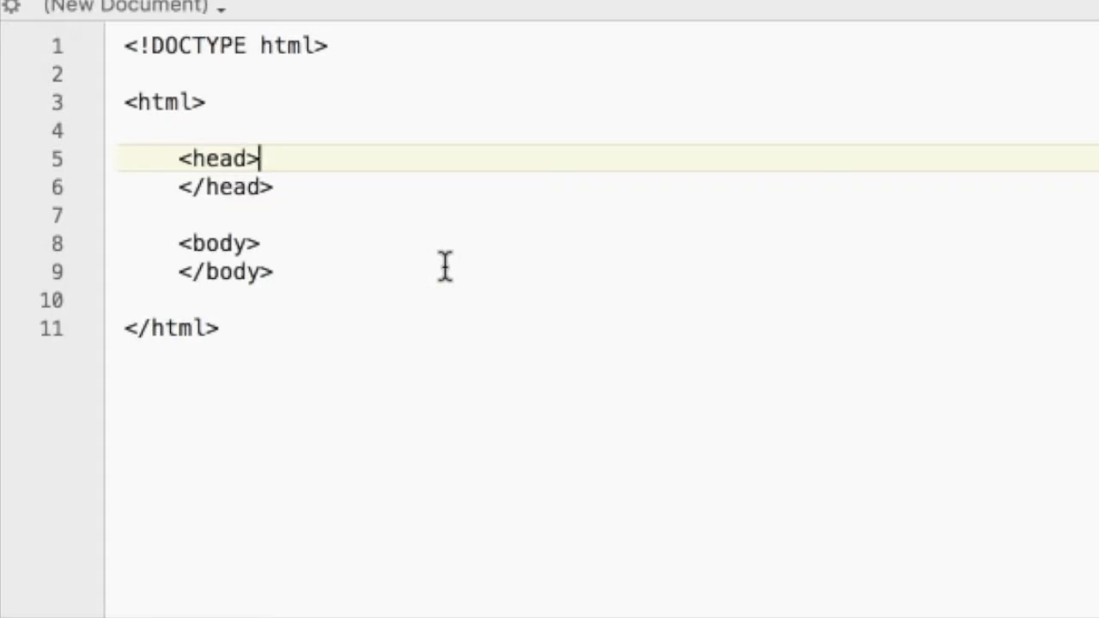
mouse_move(331, 232)
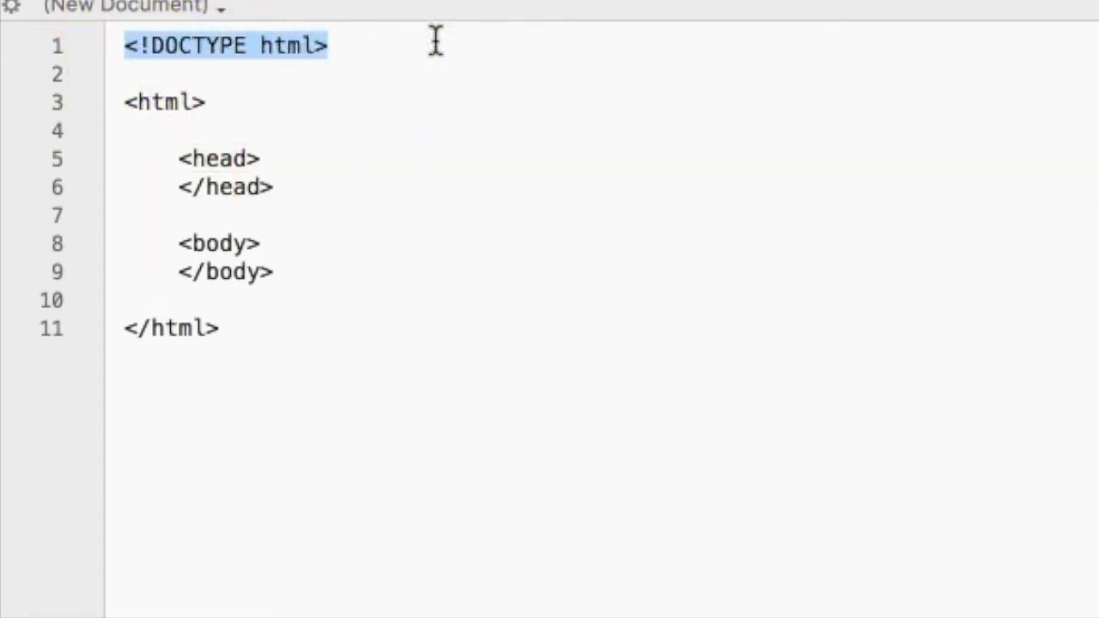
mouse_move(378, 17)
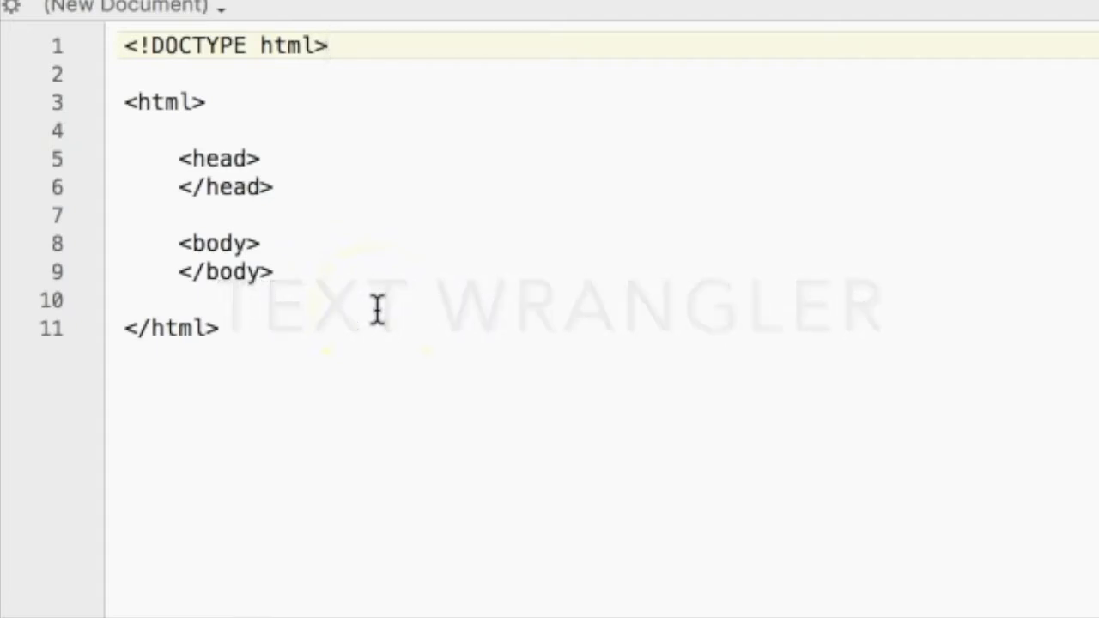
mouse_move(349, 150)
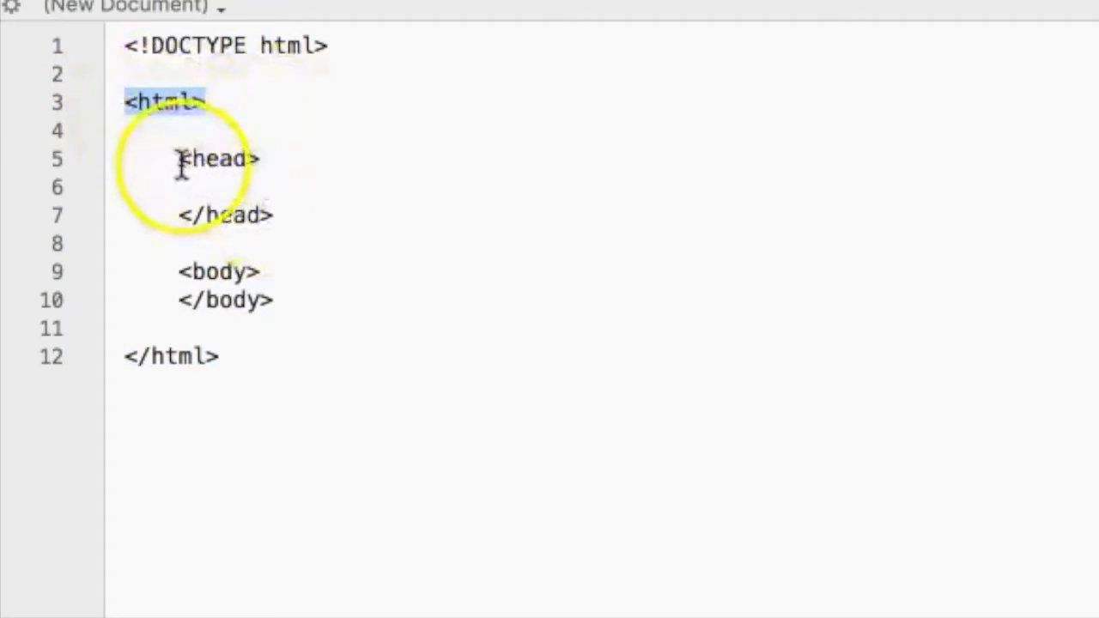
- Type <title>My First Webpage</title> on the blank line inside the head
click(214, 187)
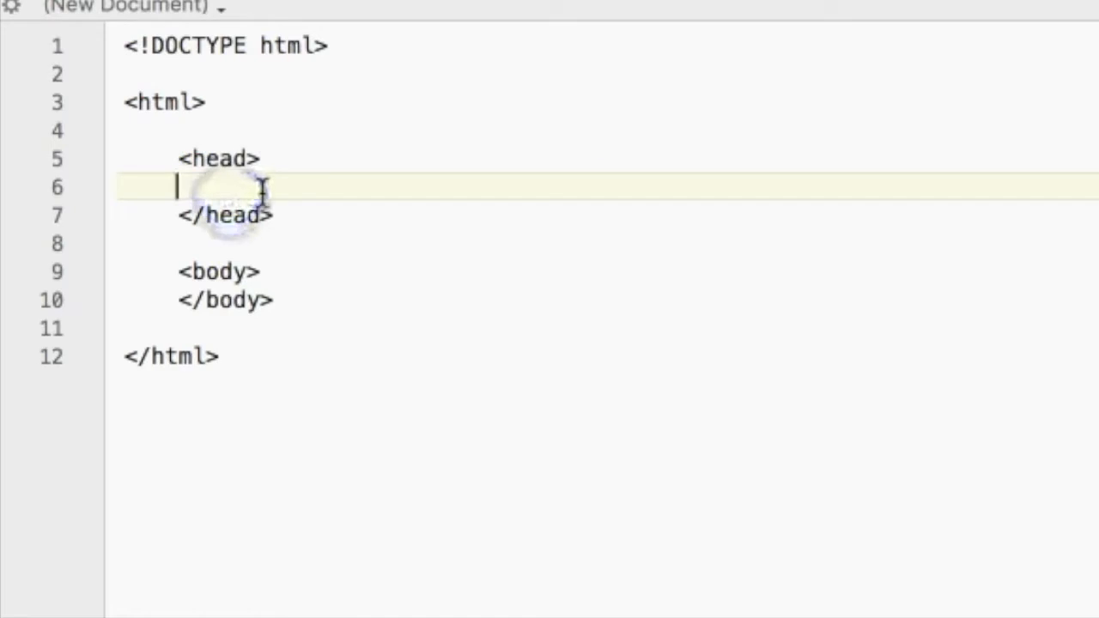
text(<)
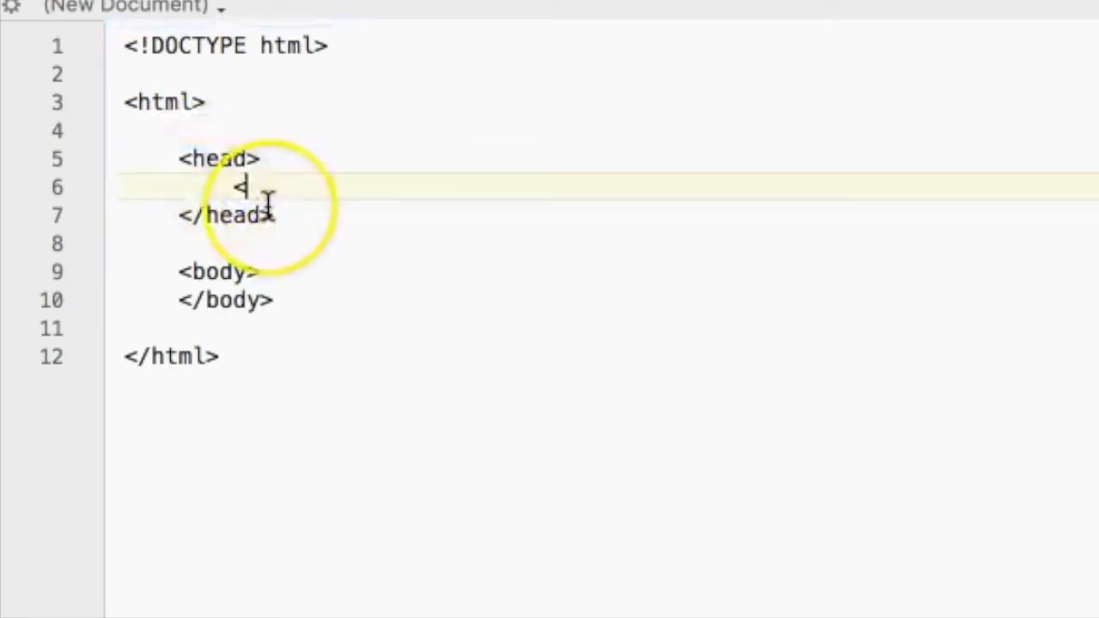
text(title>)
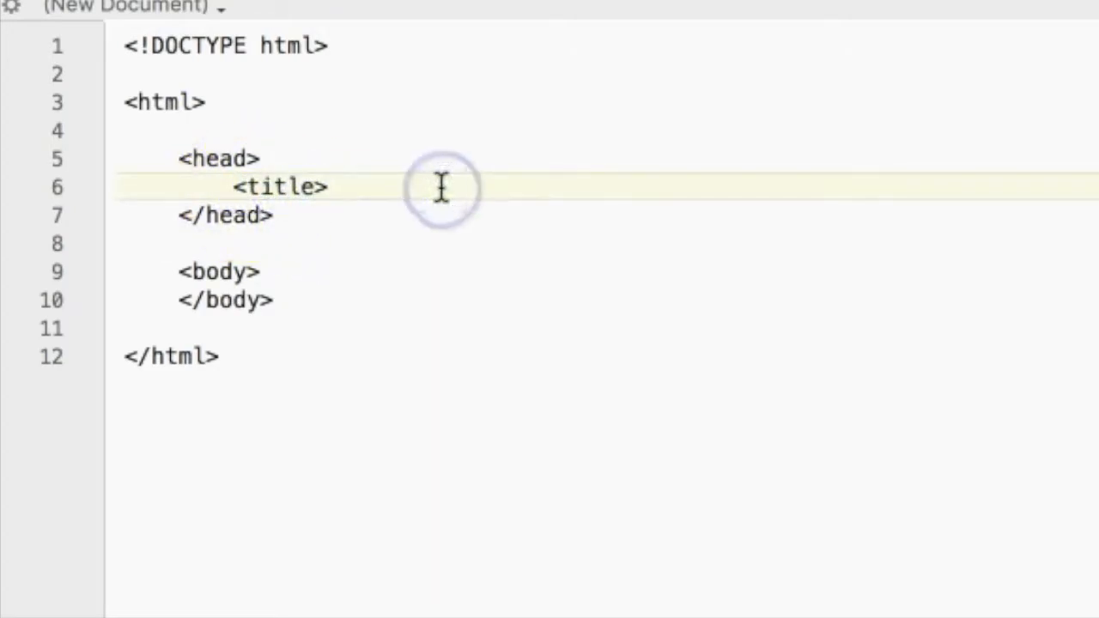
text(My First)
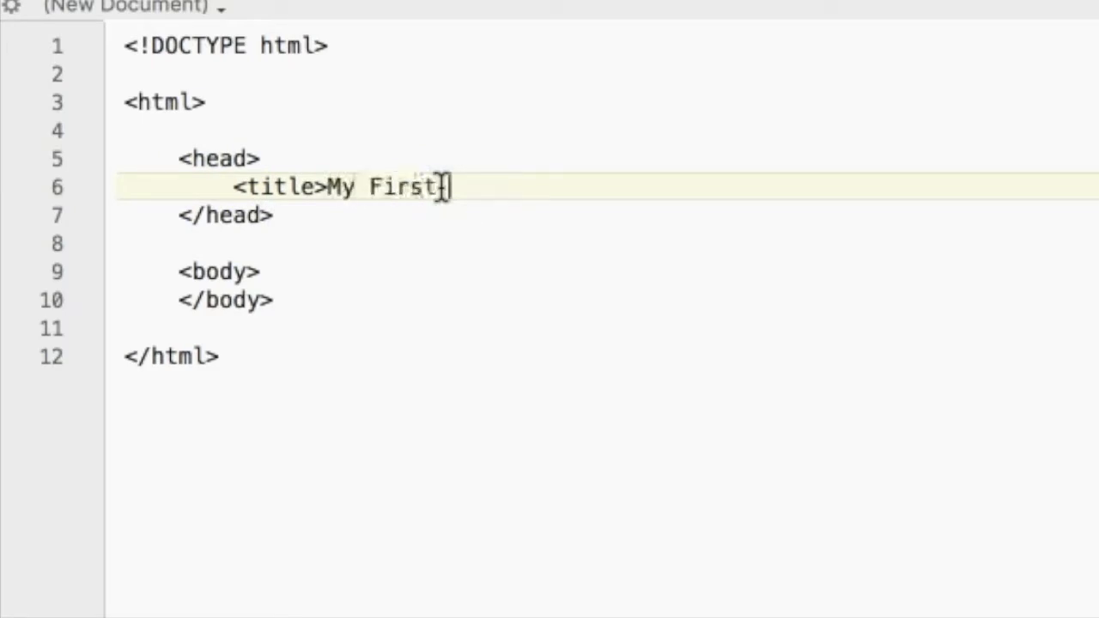
text(Webpage<)
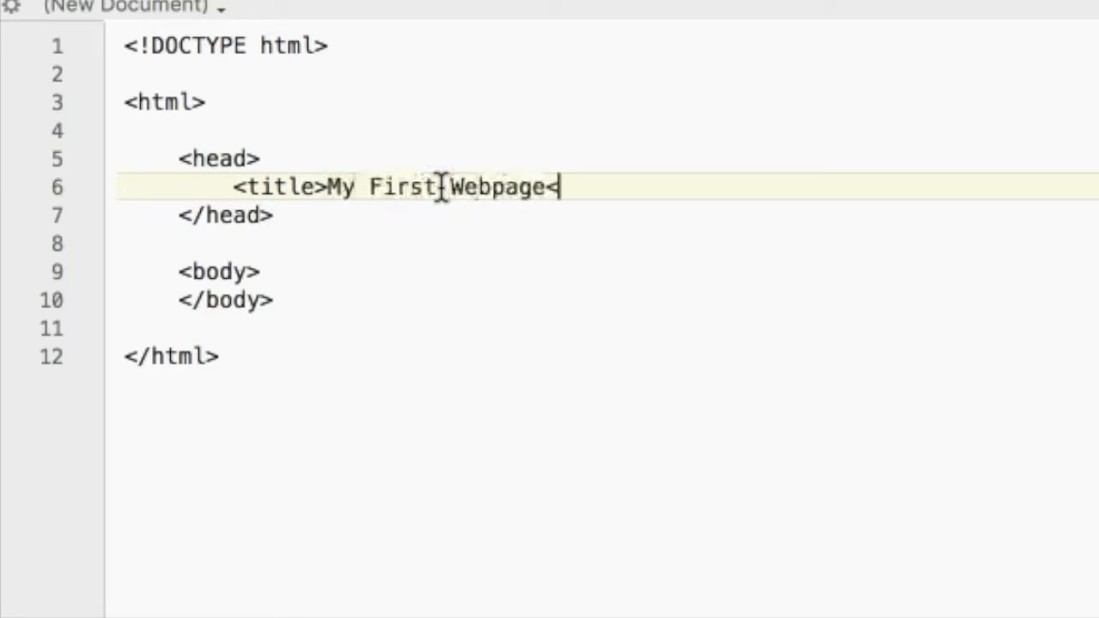
text(/title>)
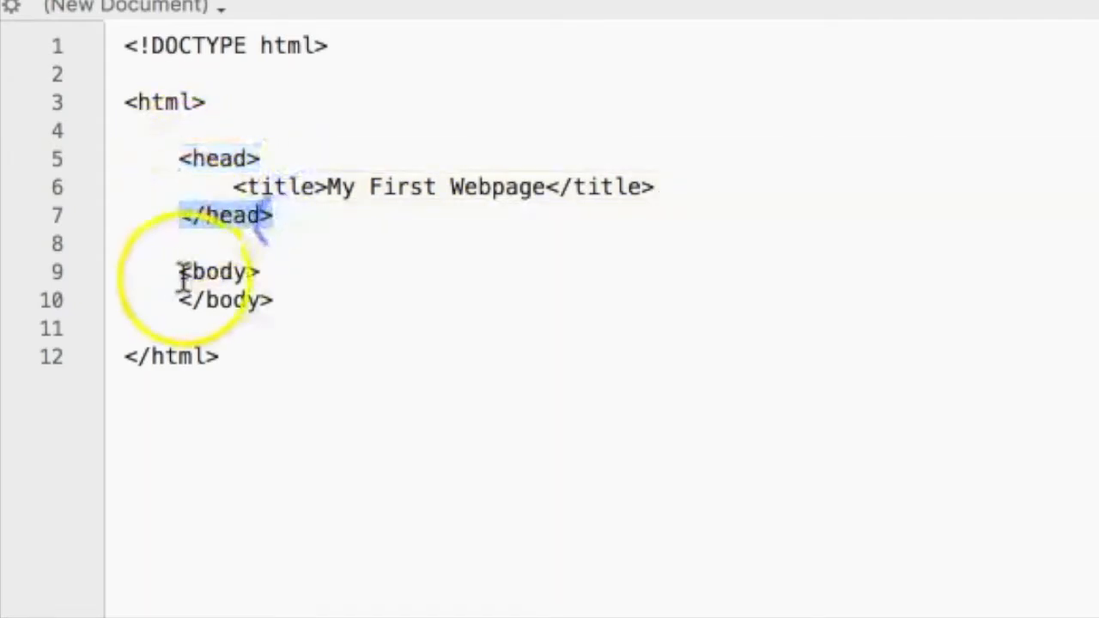
- Add a <style type="text/css"> block with its closing </style> tag below the title
click(654, 187)
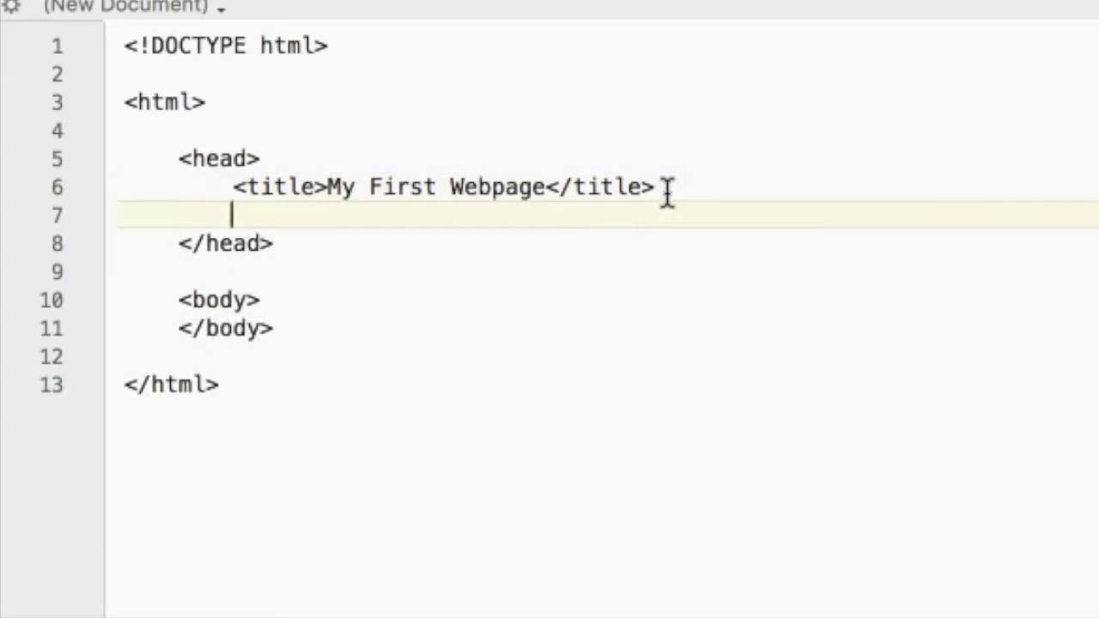
text(<)
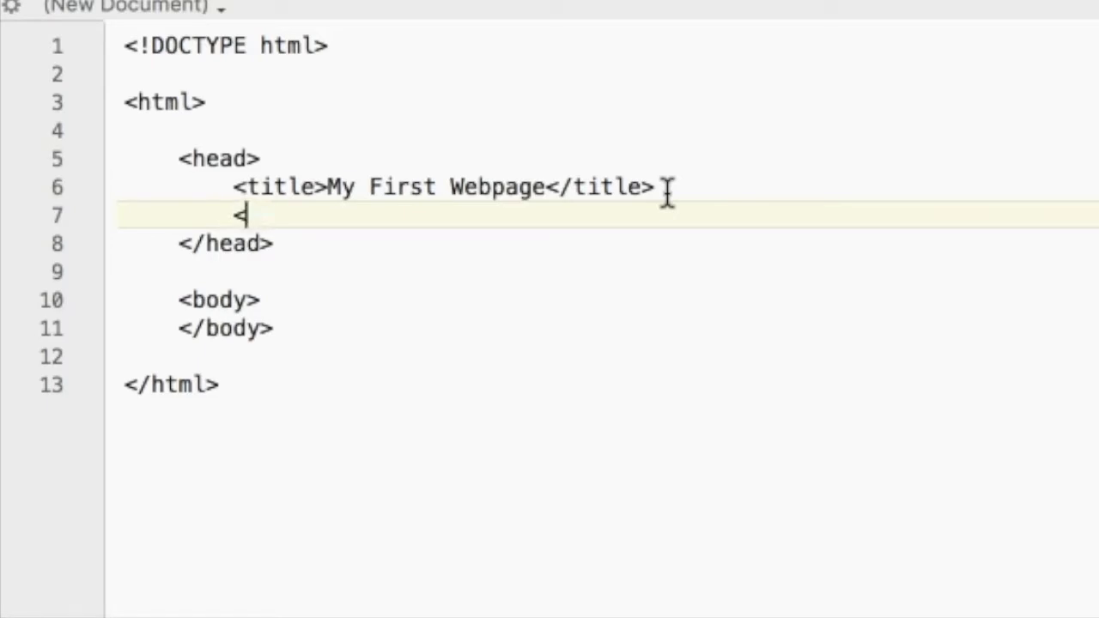
text(style)
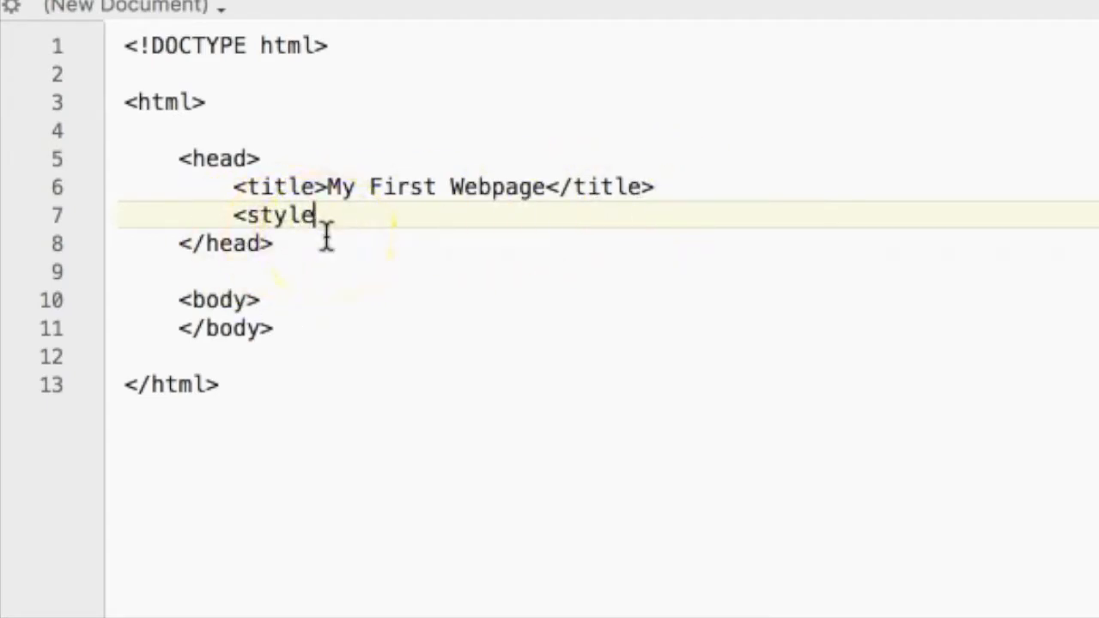
text("type)
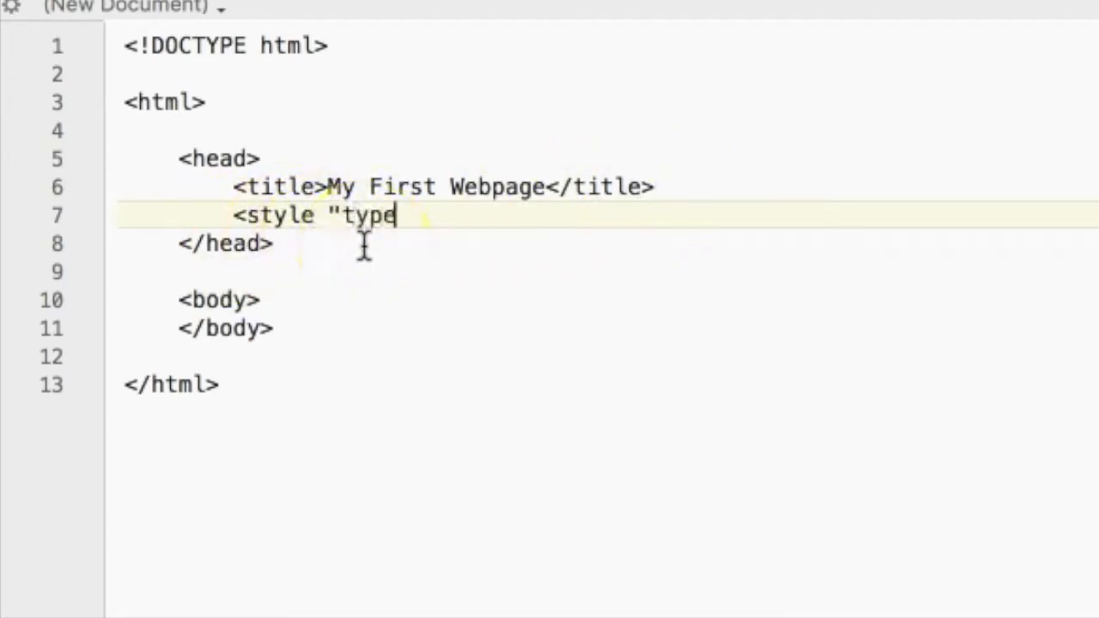
text(=te)
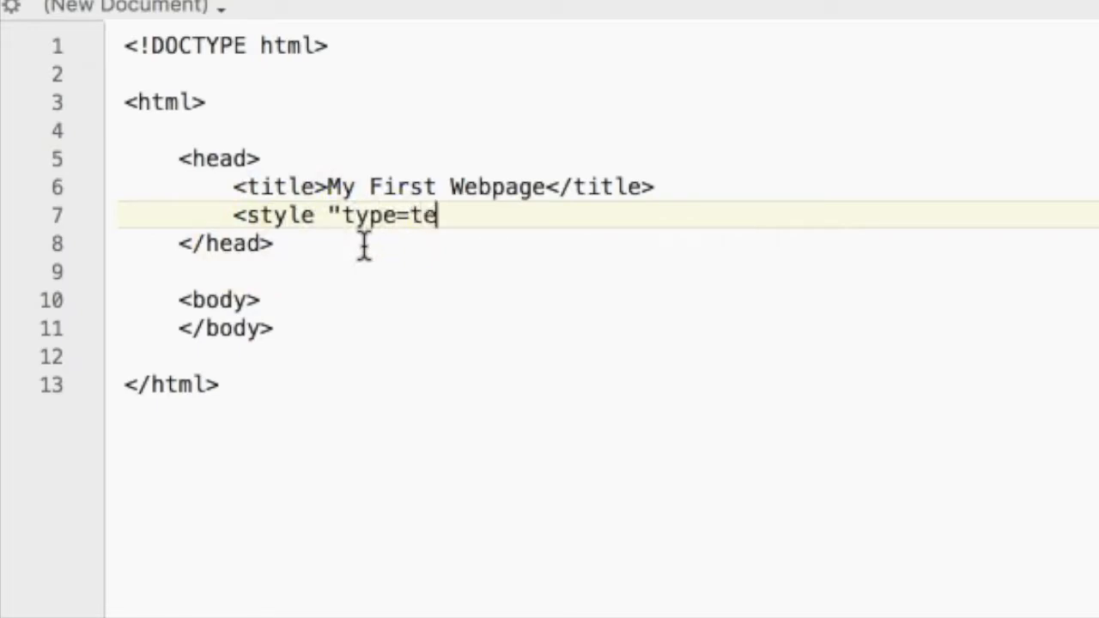
text(xt/css")
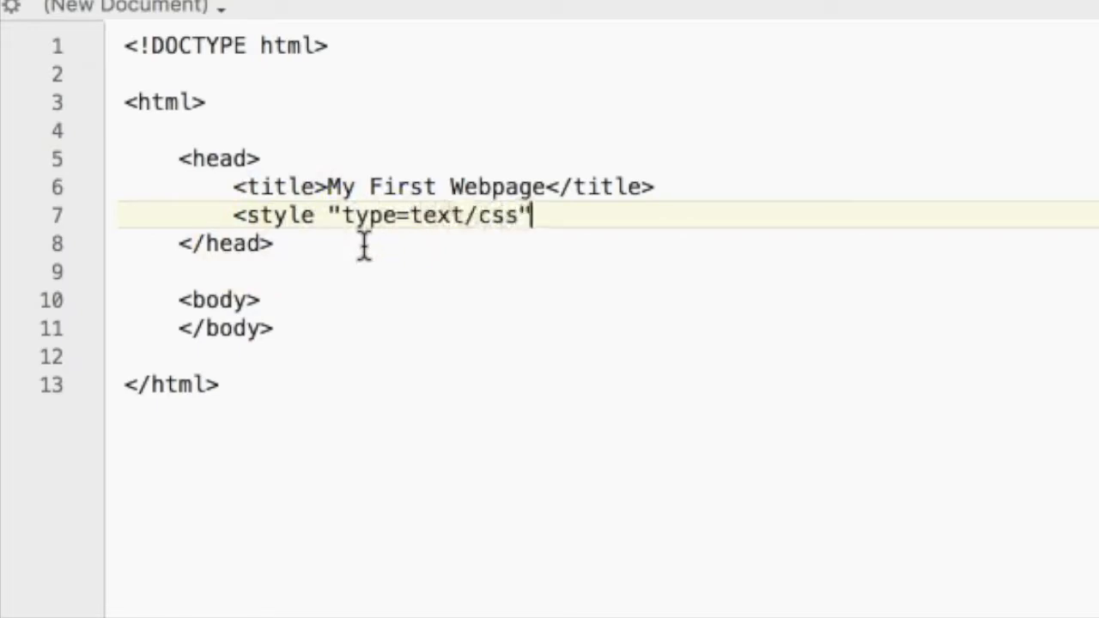
text(>)
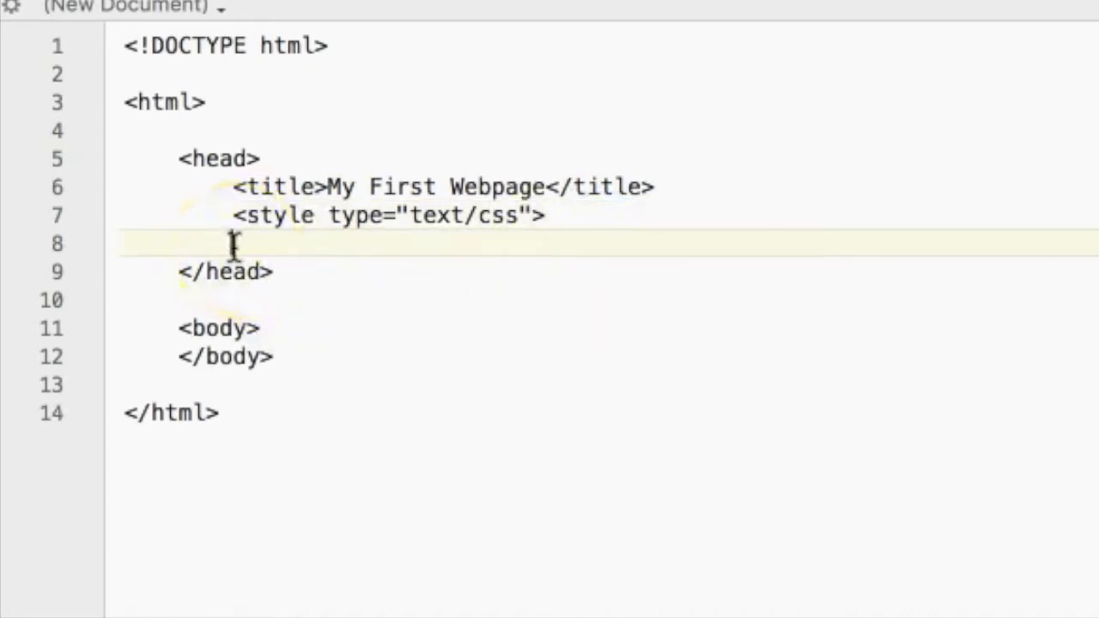
text(</style>)
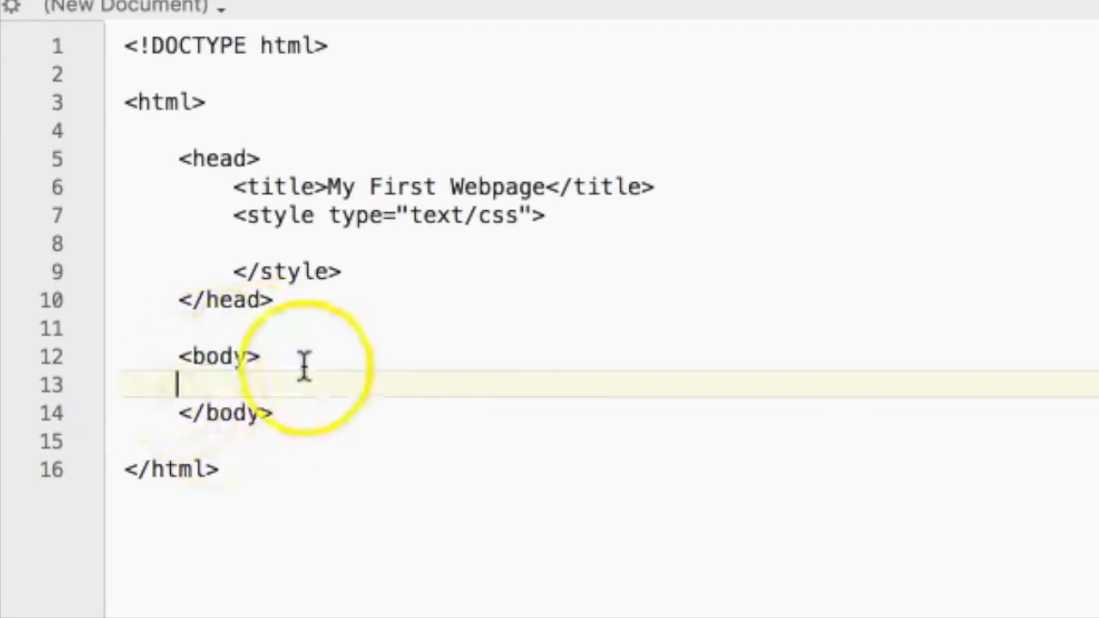
drag(178, 356, 275, 413)
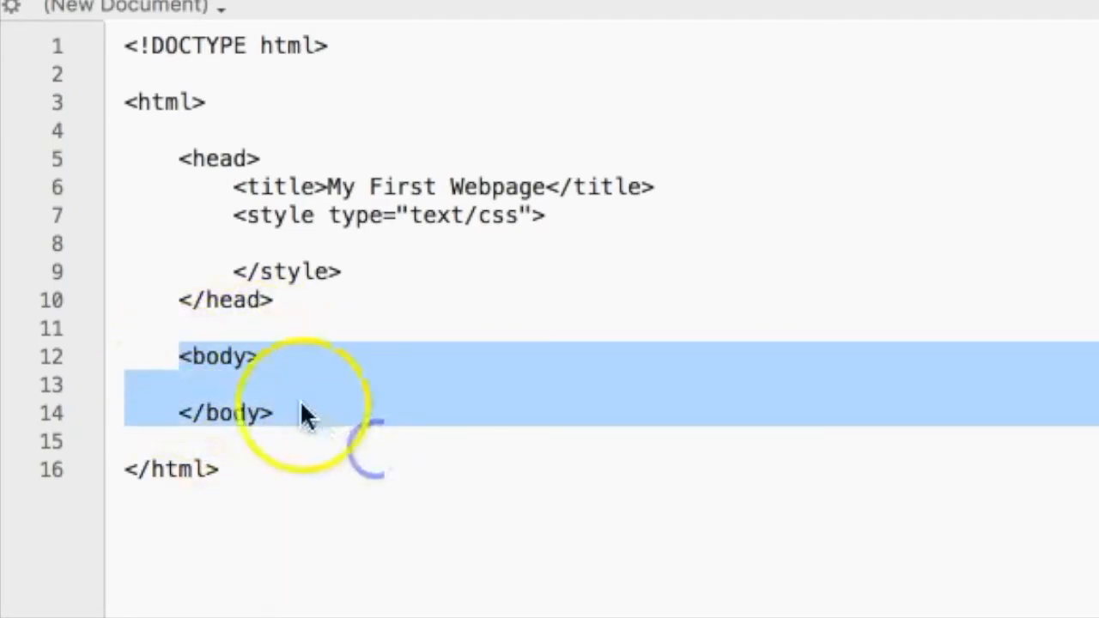
click(228, 385)
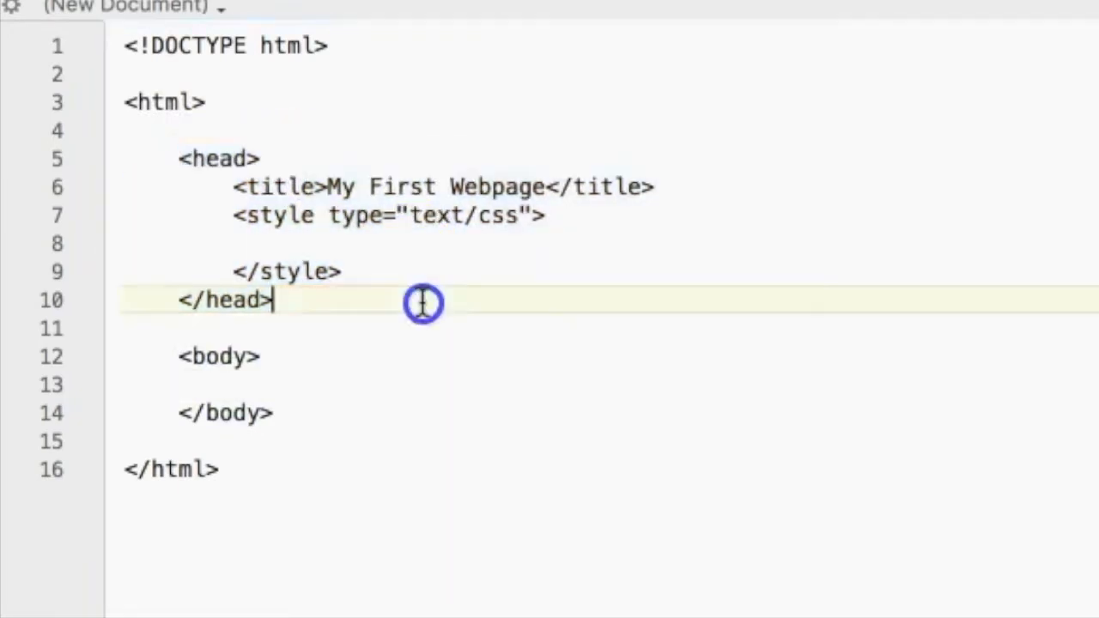
drag(420, 302, 331, 253)
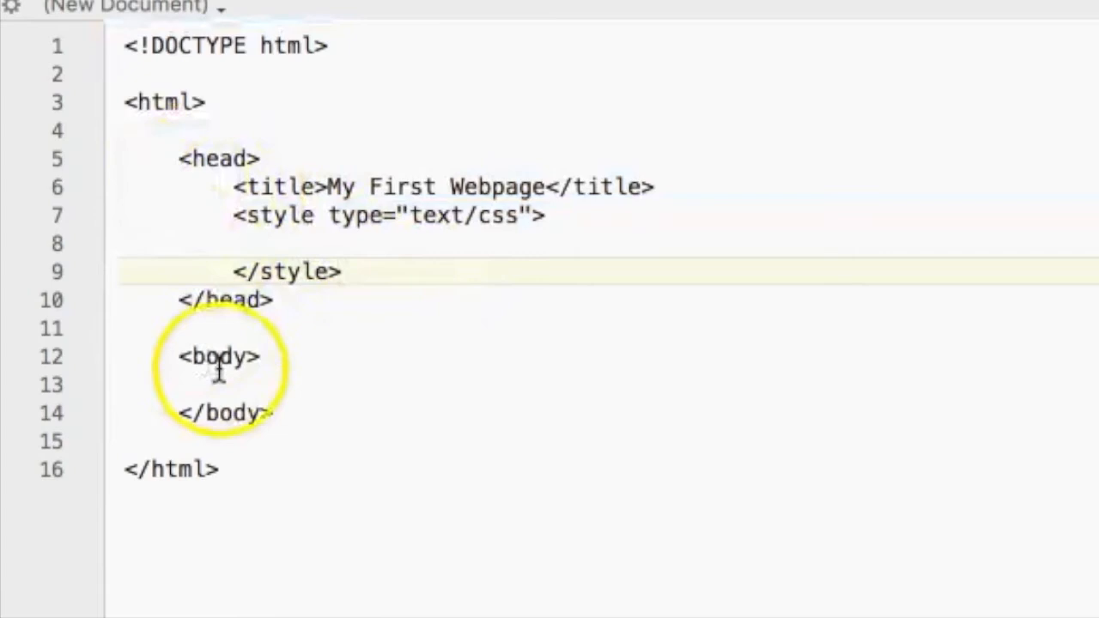
click(331, 385)
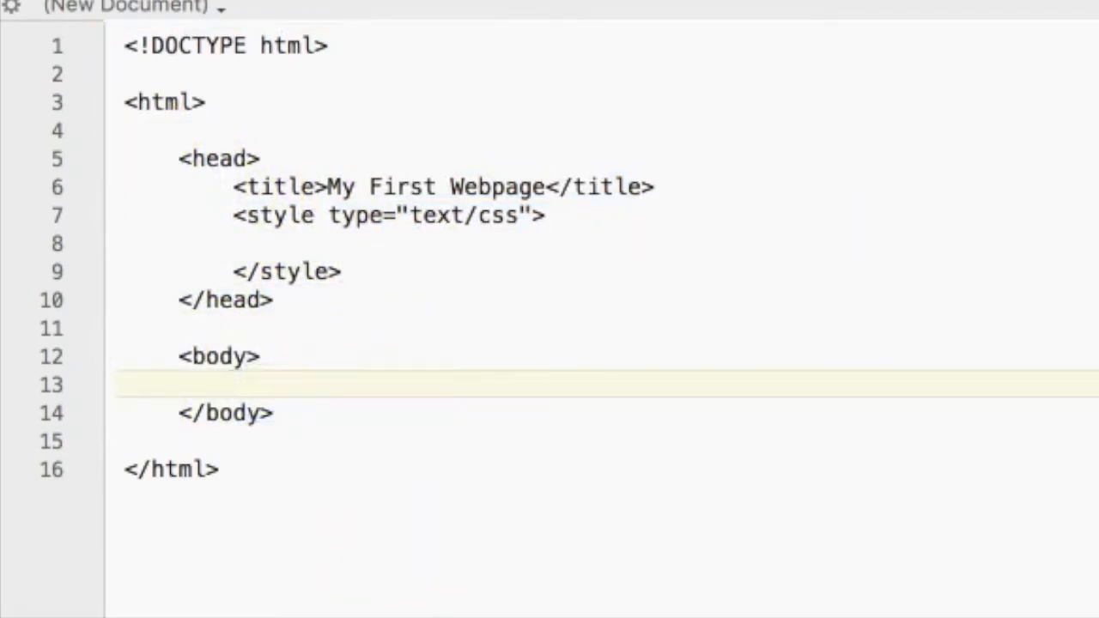
- Type <h1>My First Webpage</h1> inside the body
text(<)
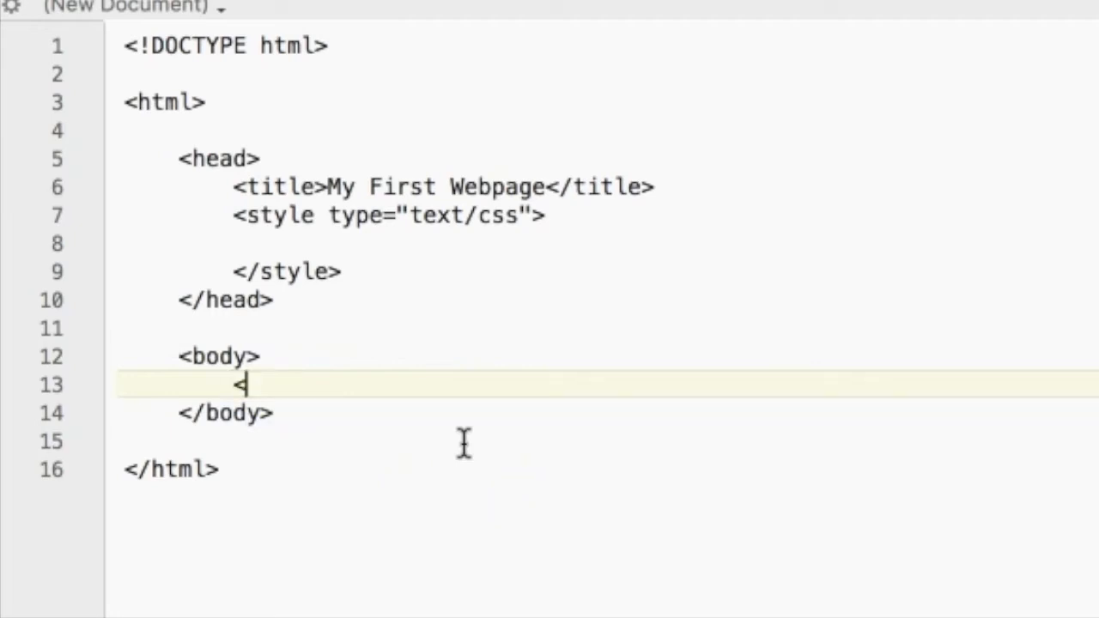
text(h)
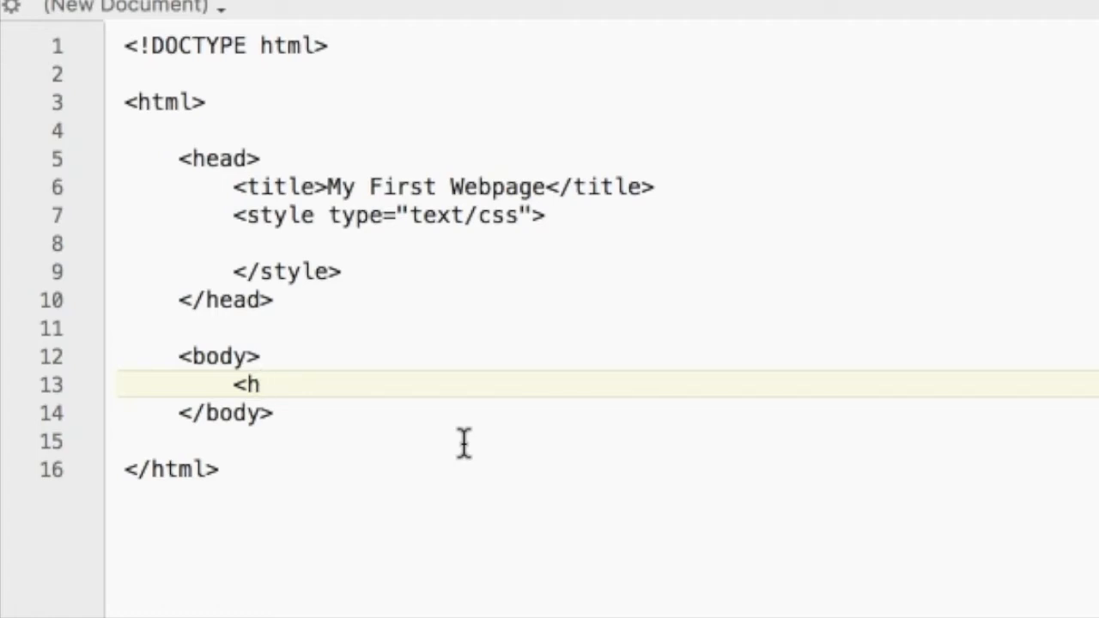
text(1>)
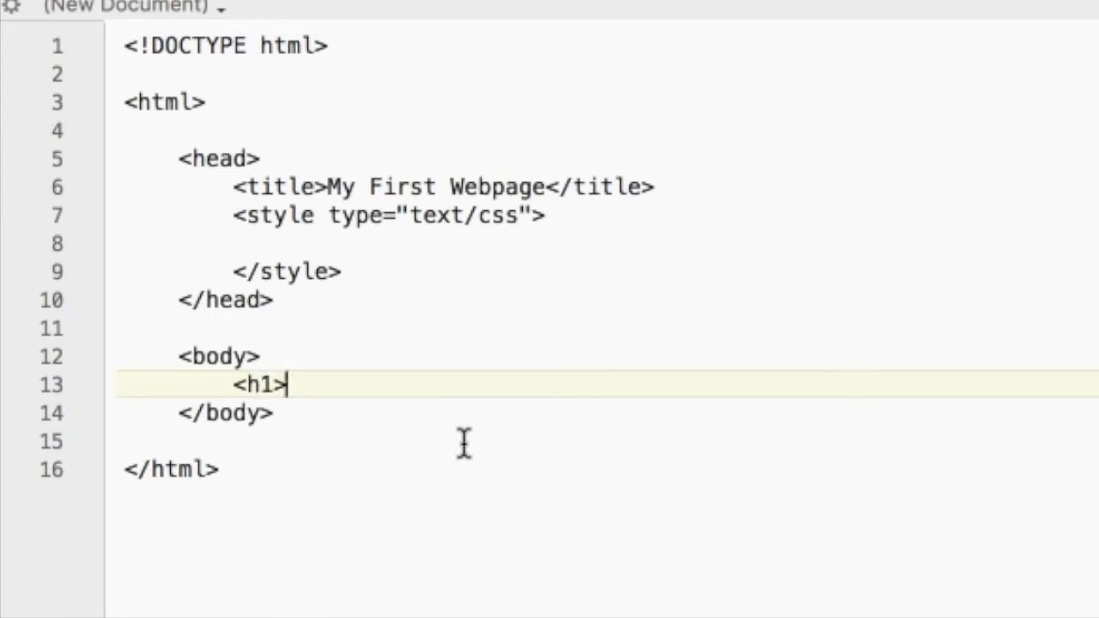
text(My First W)
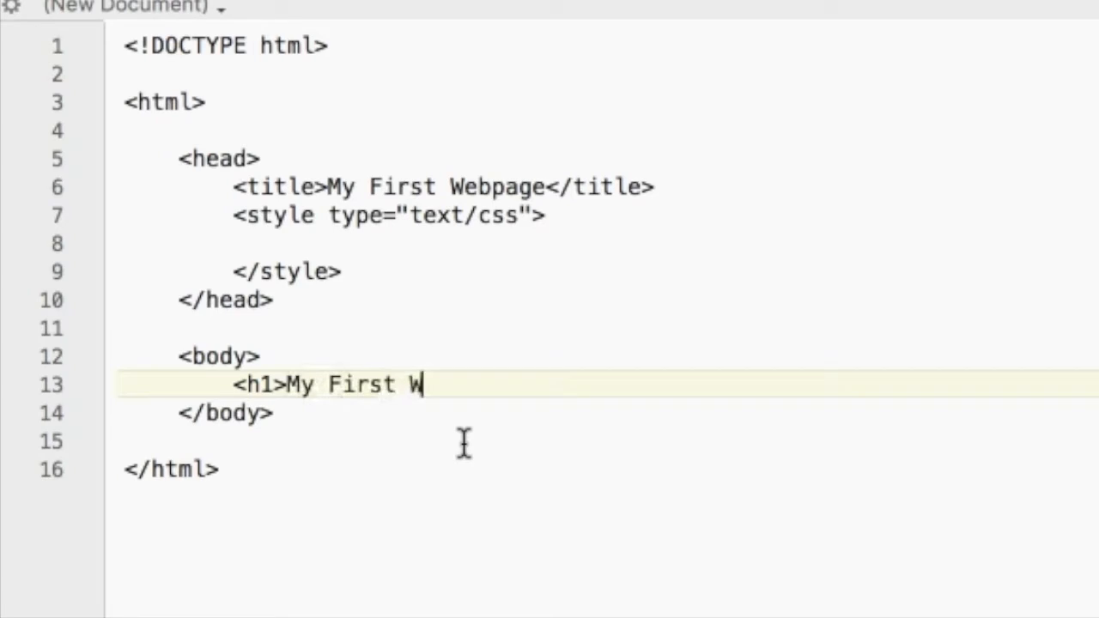
text(ebpage</)
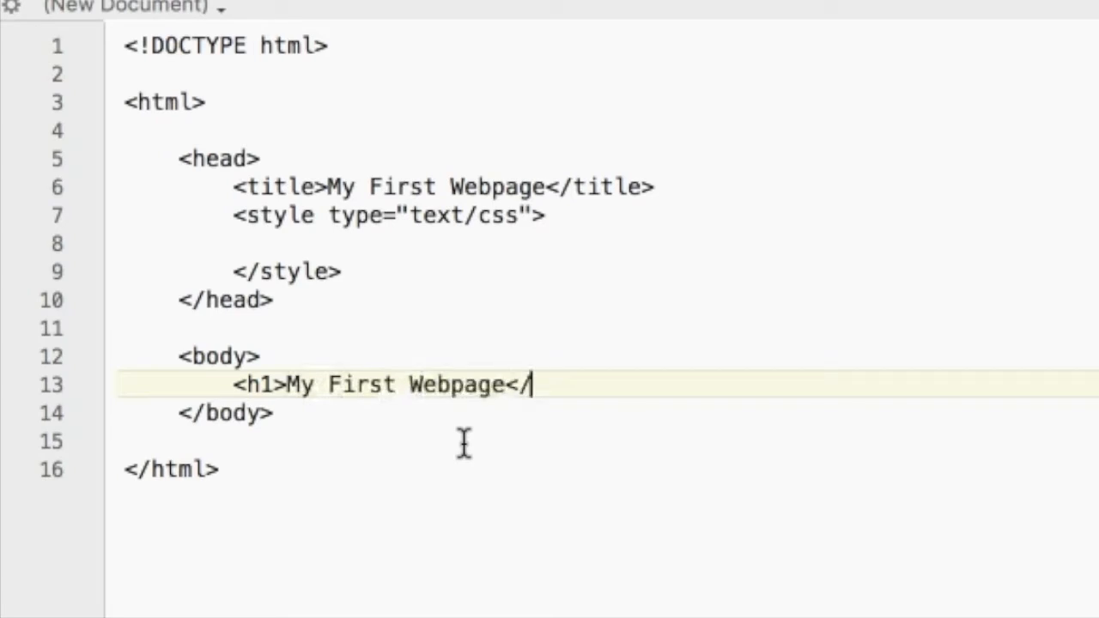
text(h1>)
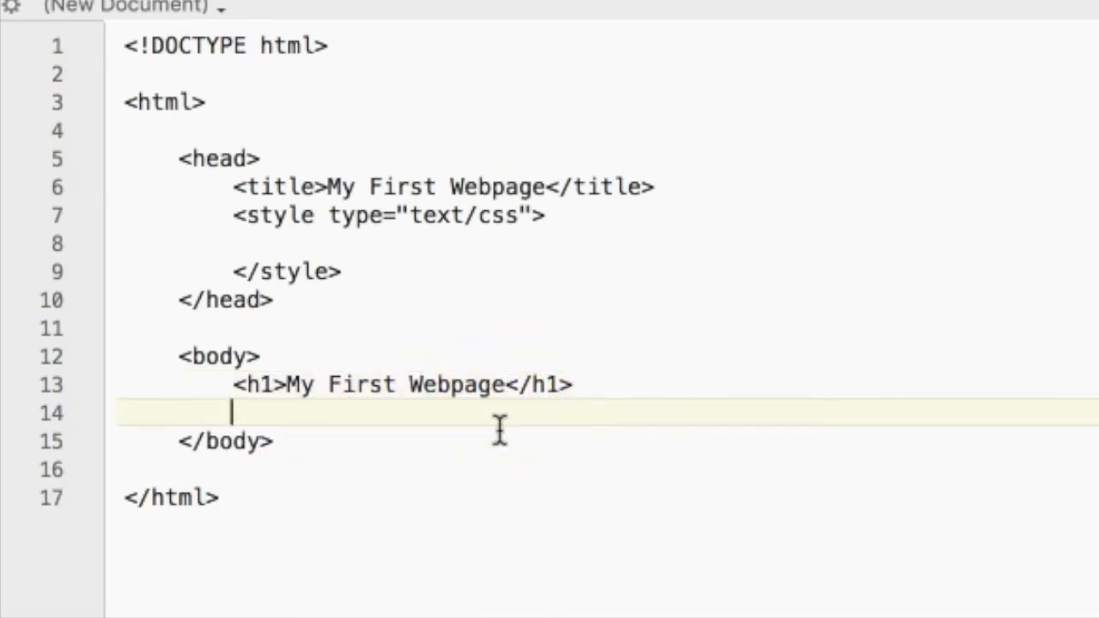
- Add the paragraph 'Hello this is my first webpage' below the h1
text(<)
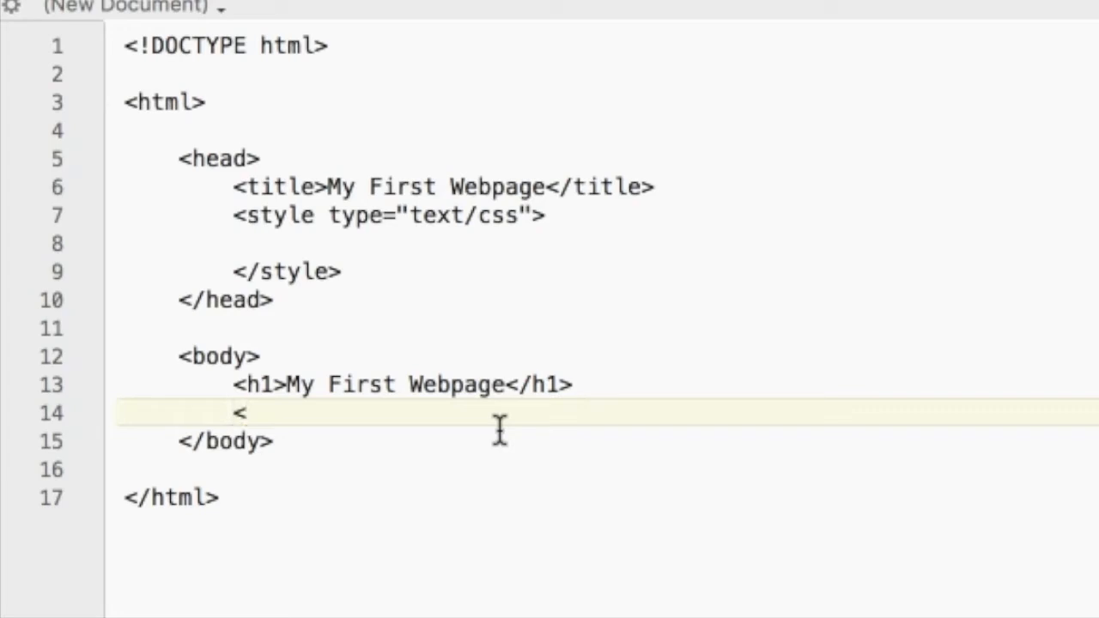
text(p>)
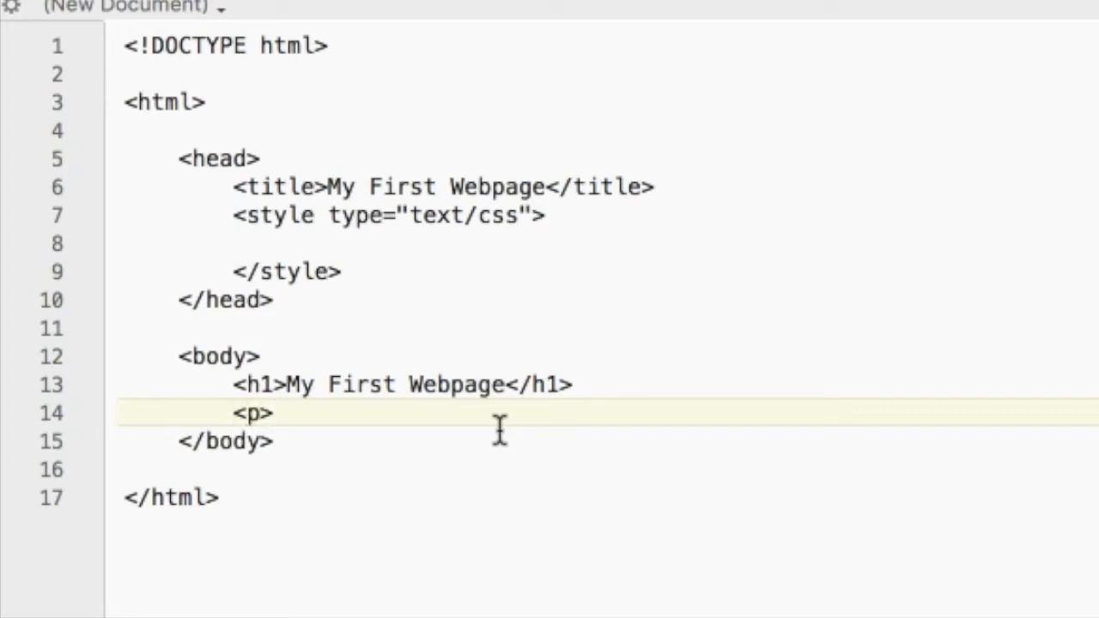
text(Hello this is)
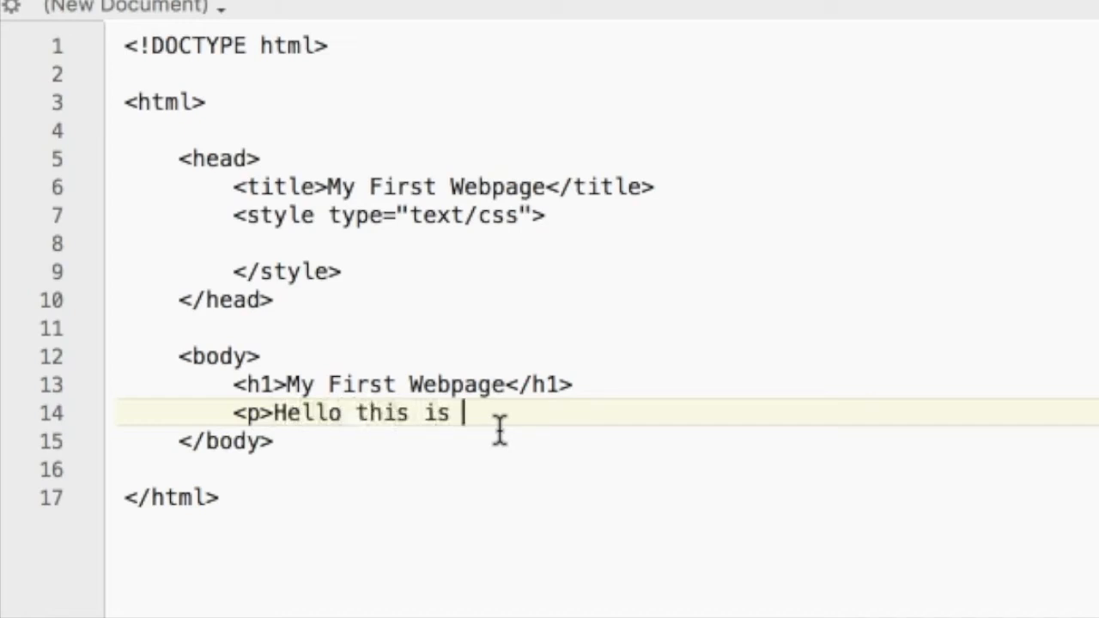
text(my first webpage</p>)
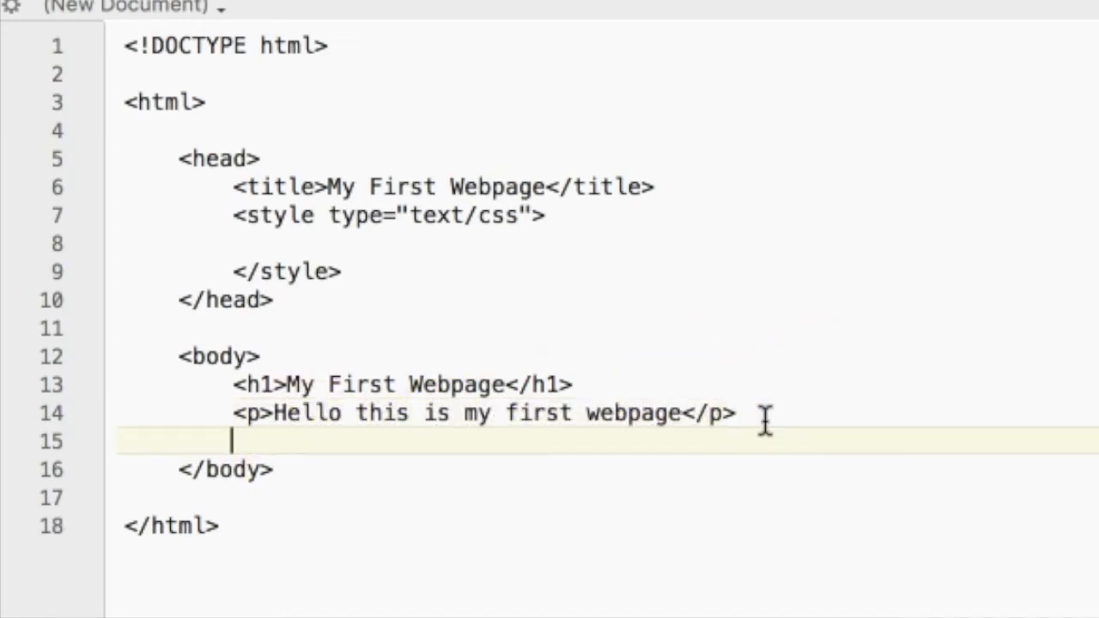
- Add an h2 heading 'This is another section of the webpage'
text(<)
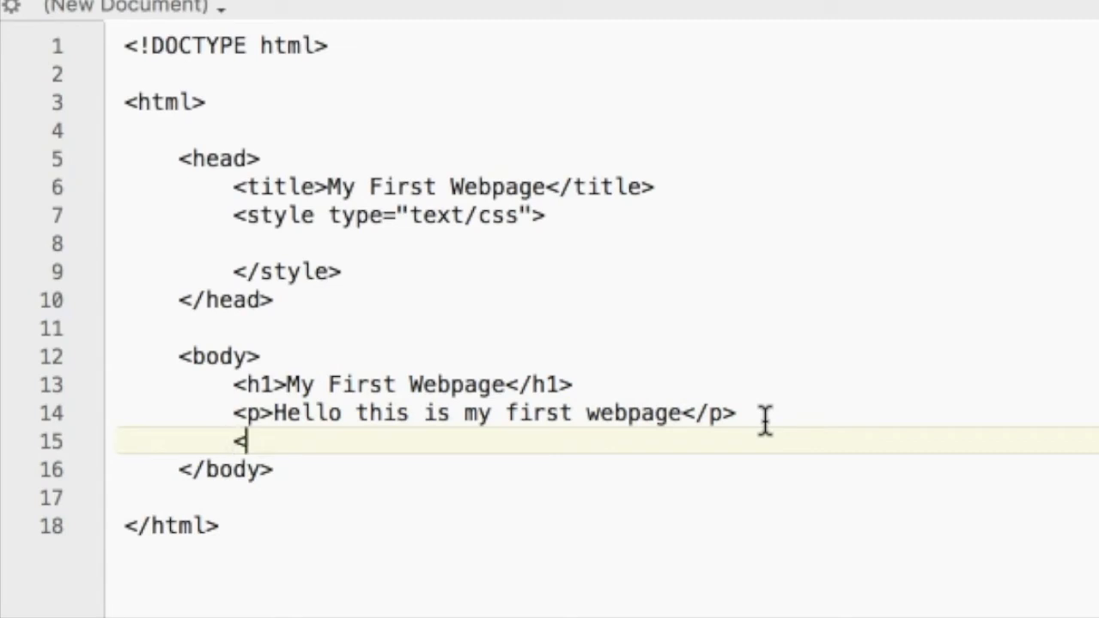
text(h2)
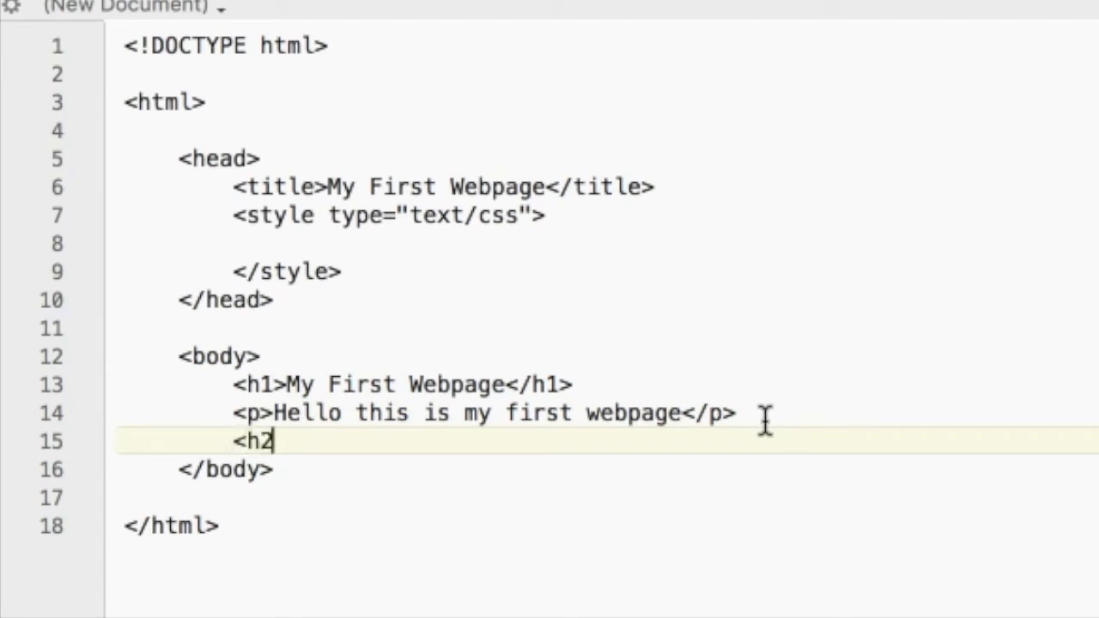
text(>This is and)
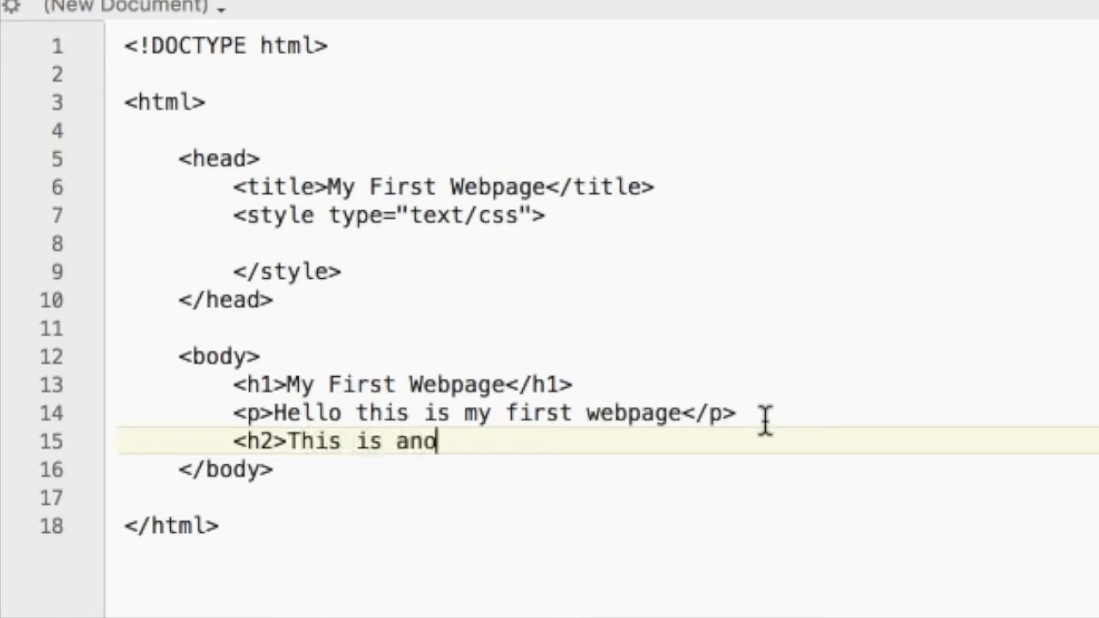
text(ther section of the)
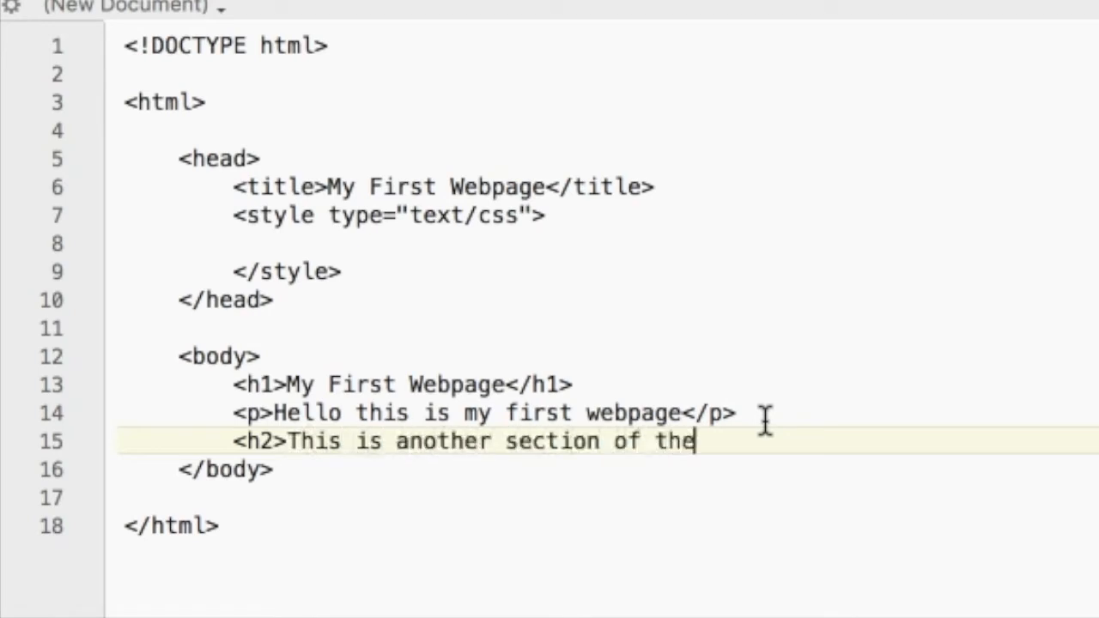
text(webpage</h)
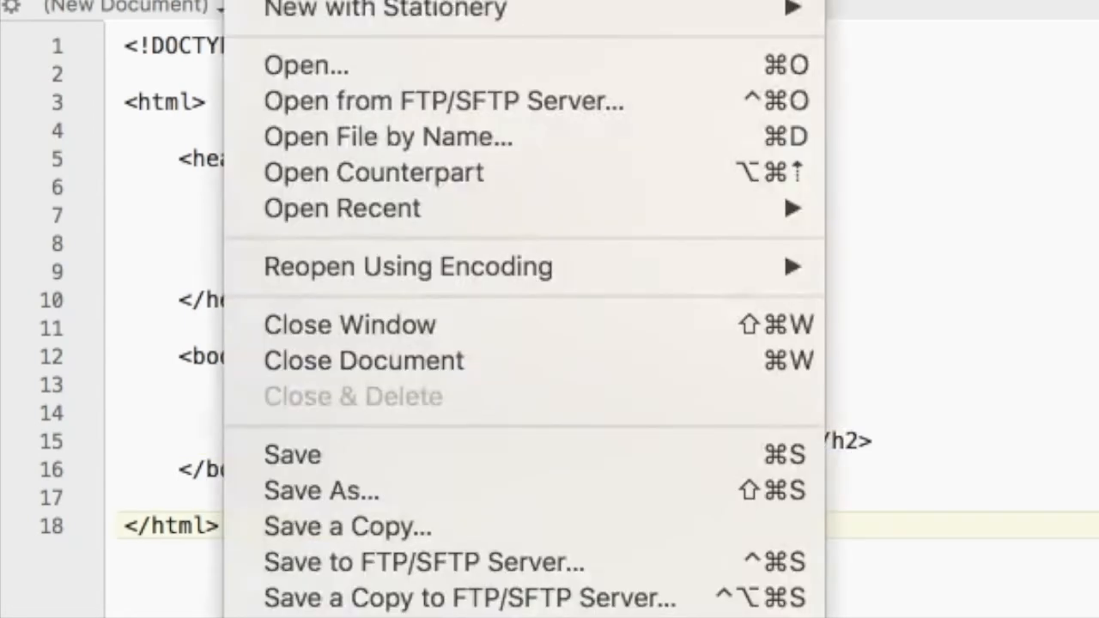
mouse_move(369, 491)
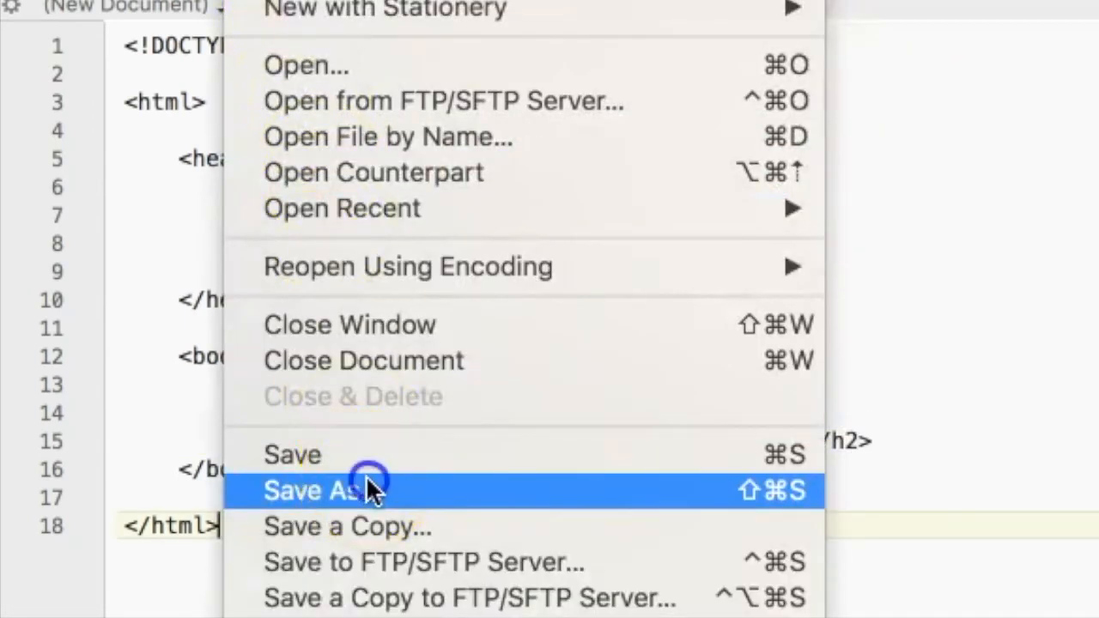
- Bring up the Save As dialog for the document
click(318, 490)
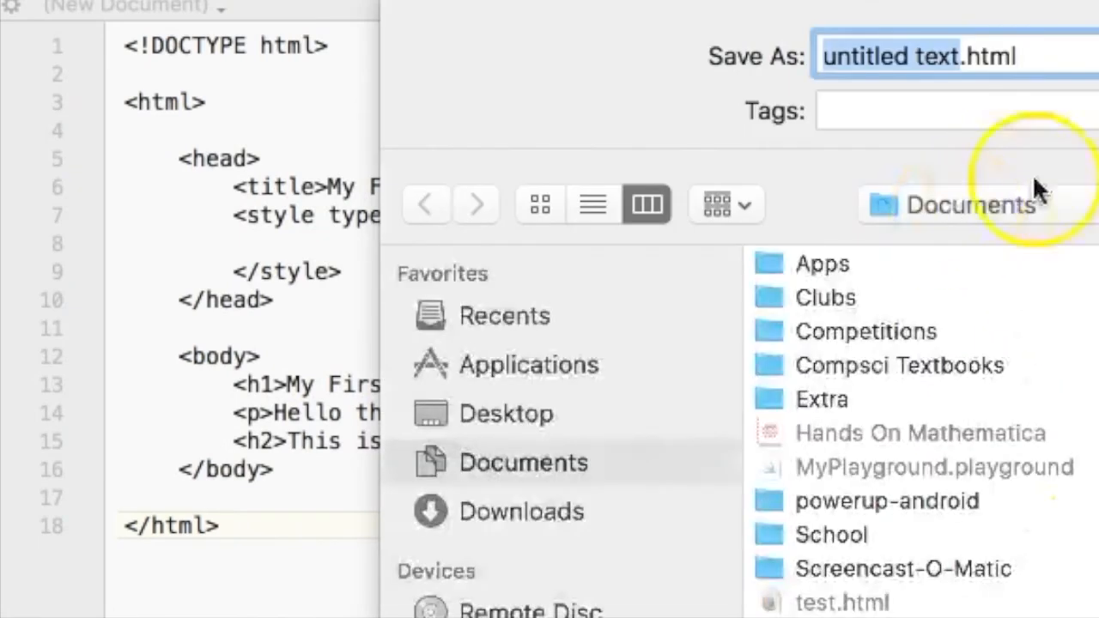
mouse_move(1080, 556)
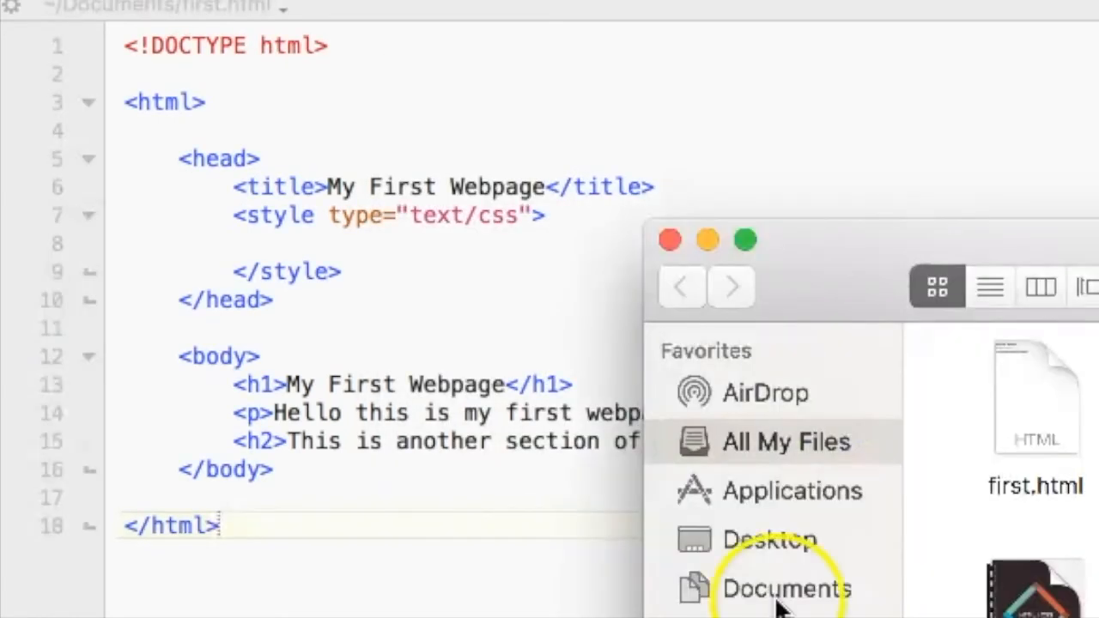
- Open first.html from the Documents folder in the browser
click(989, 286)
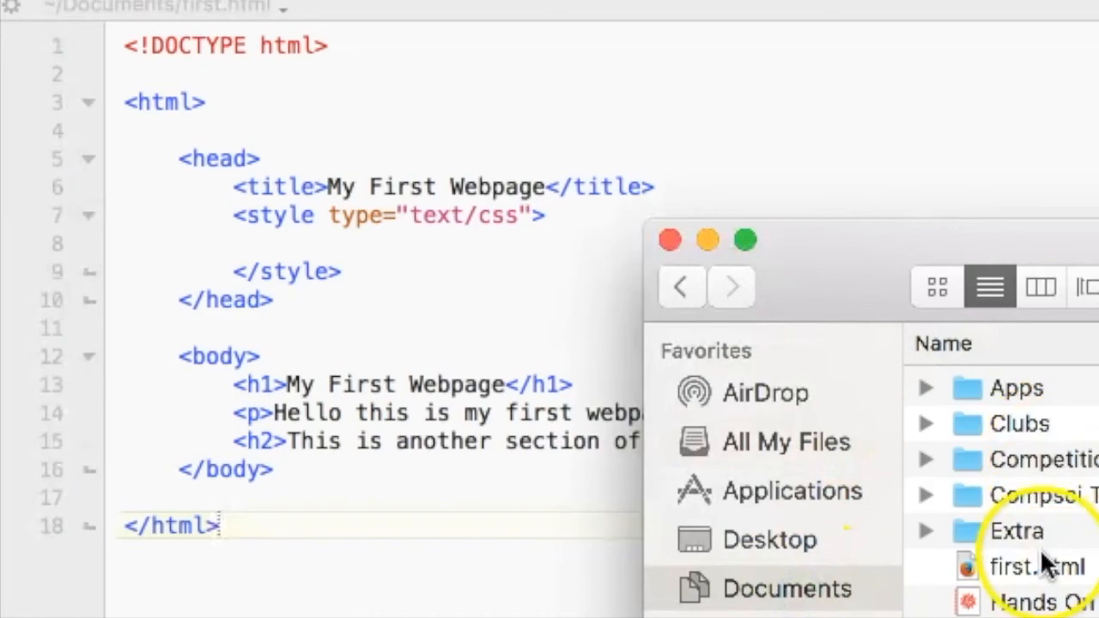
double_click(1034, 566)
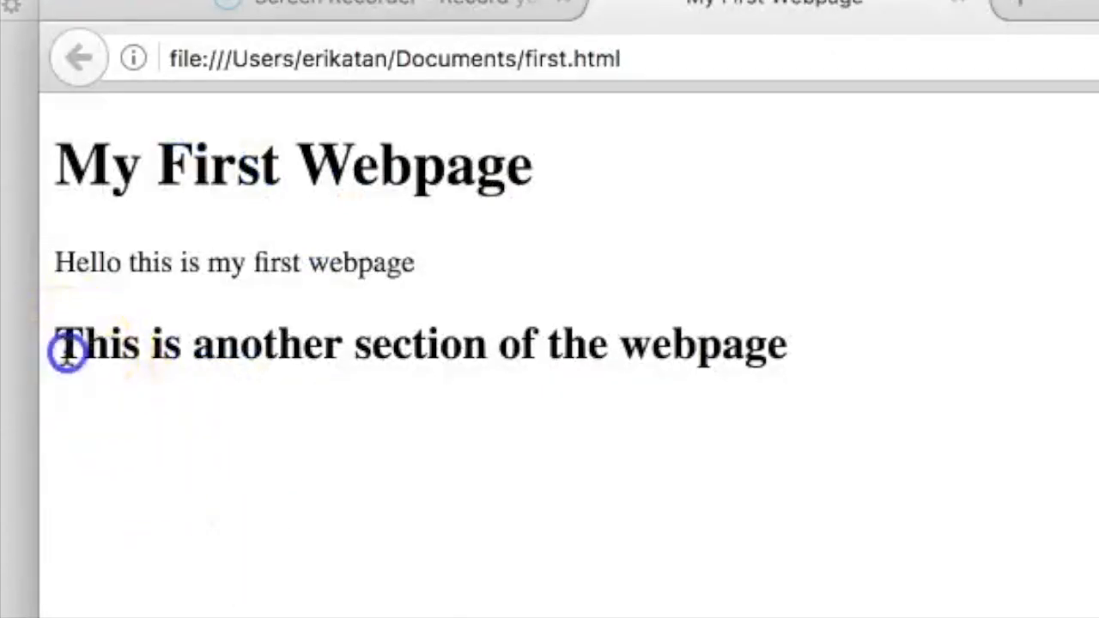
drag(69, 343, 785, 343)
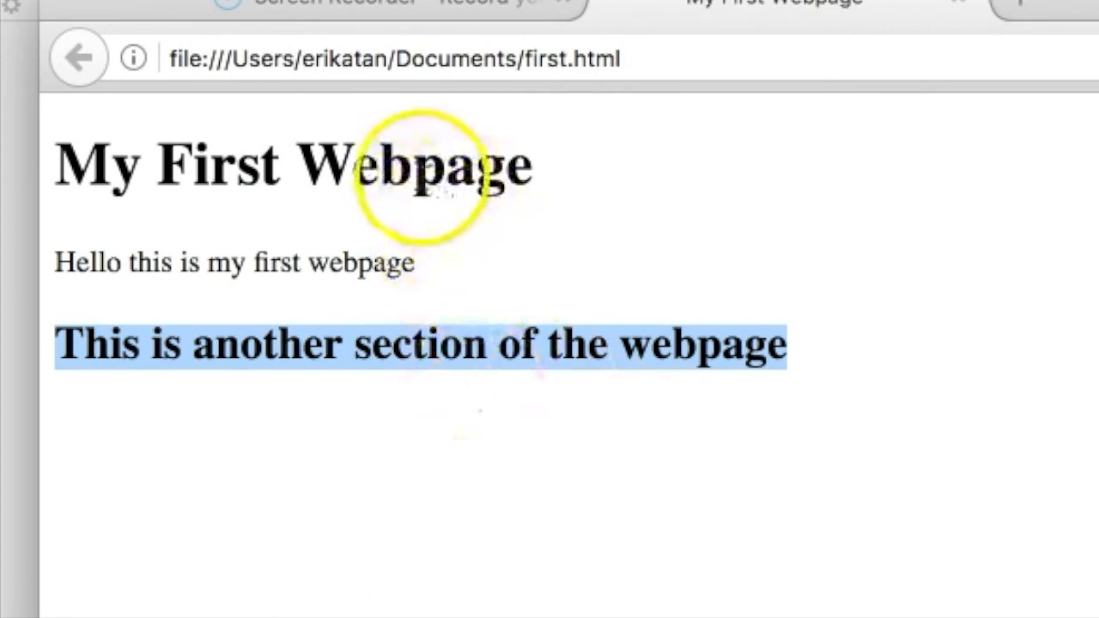